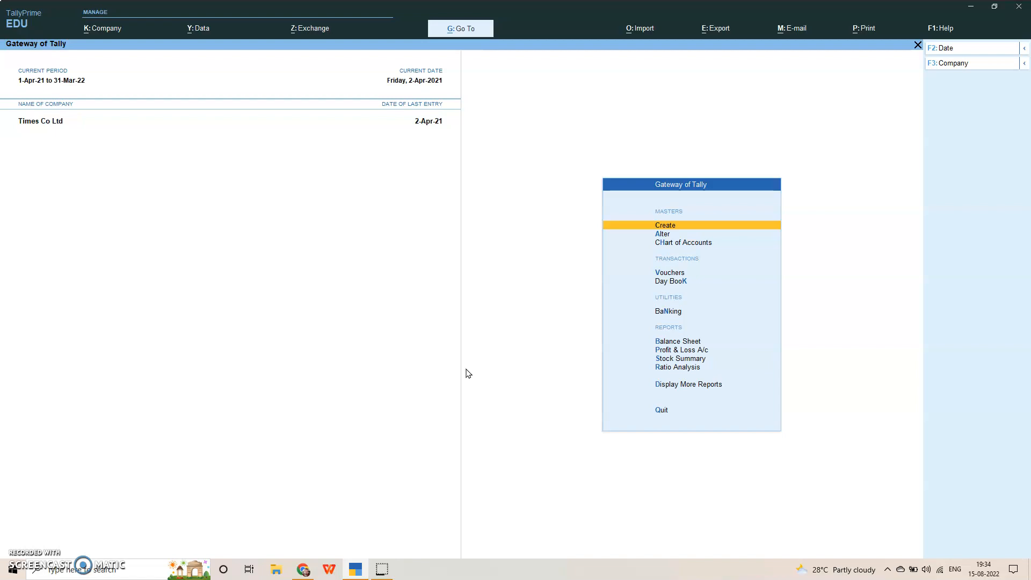
pyautogui.moveTo(480, 344)
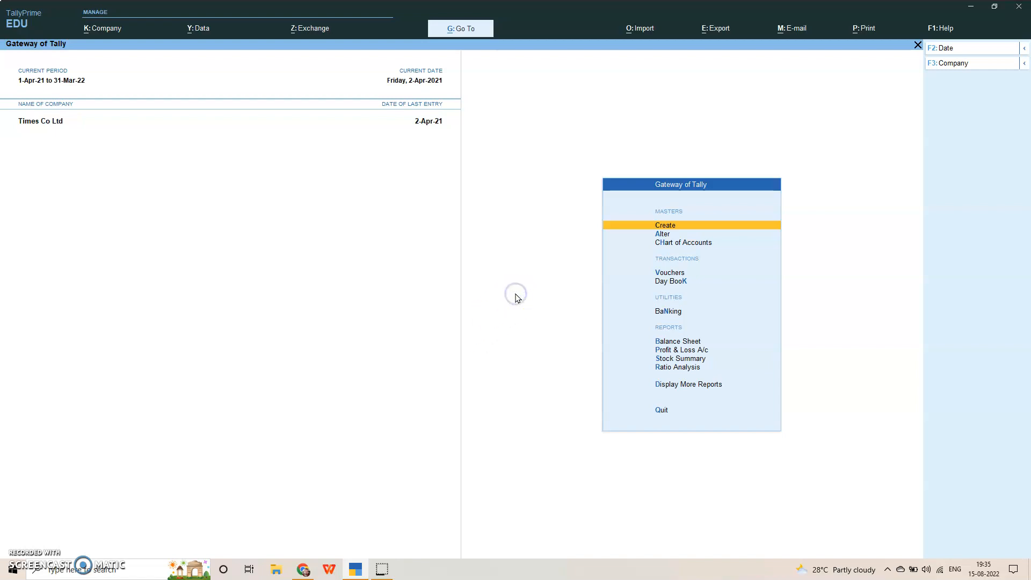
pyautogui.moveTo(878, 323)
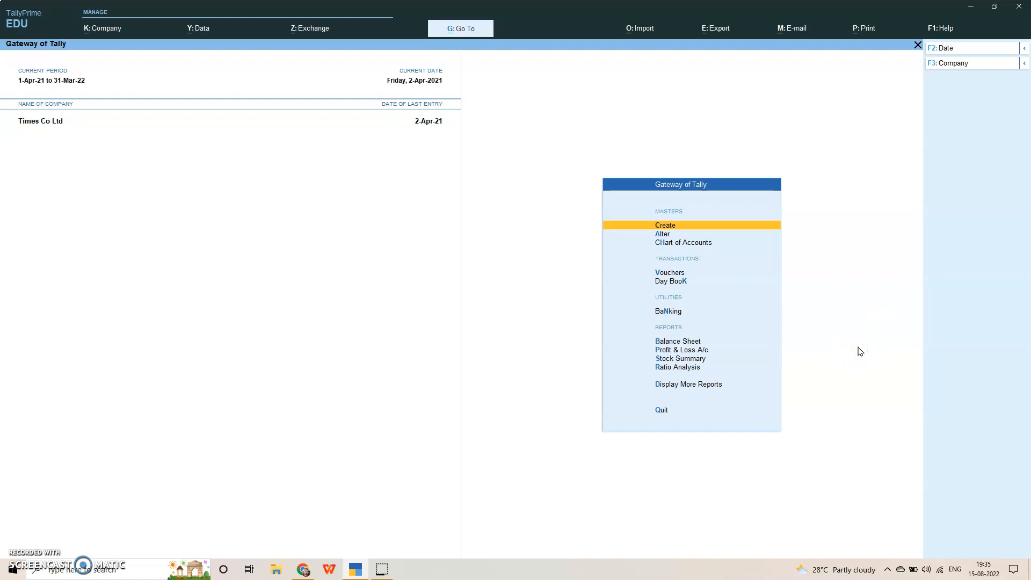
pyautogui.moveTo(819, 332)
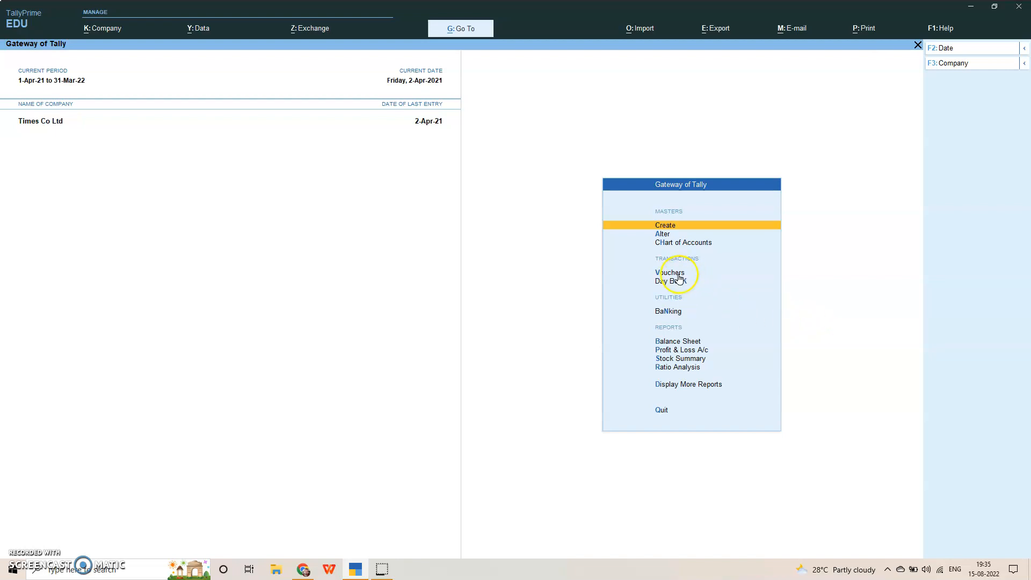
# - Bring up the Payment Advice report from Banking with Ramu Traders Creditor as the ledger
pyautogui.click(670, 272)
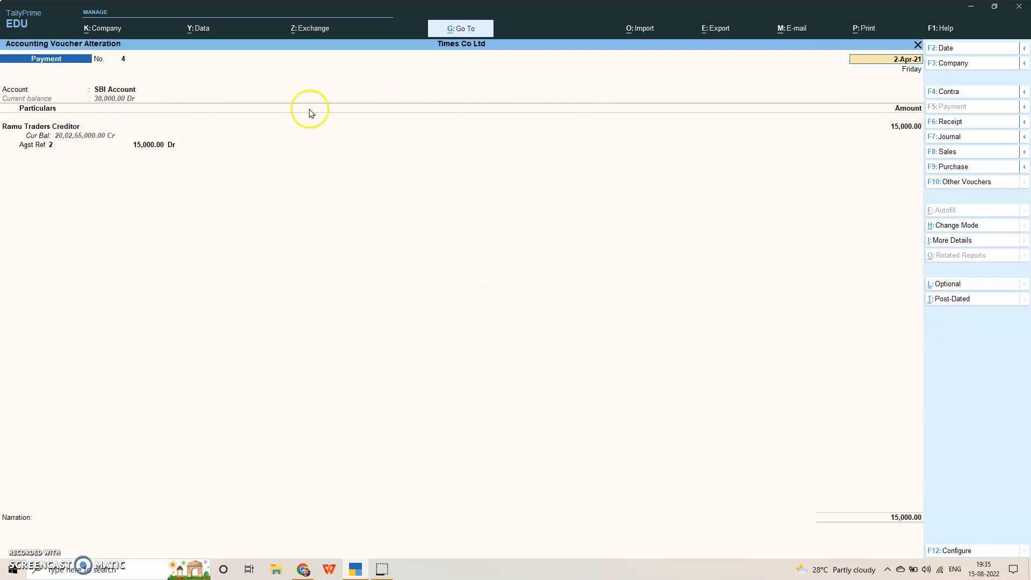
pyautogui.moveTo(905, 91)
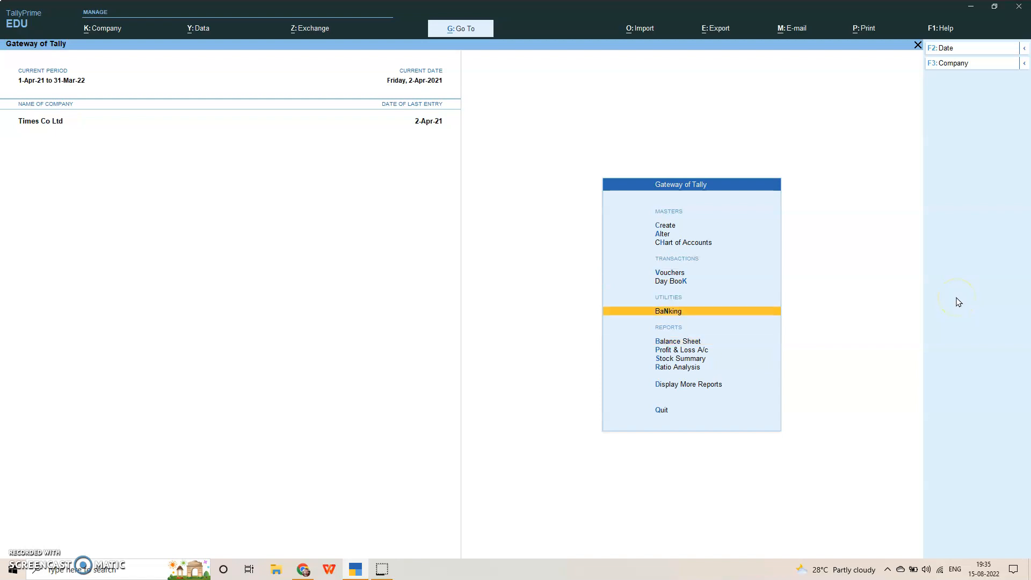
pyautogui.click(669, 311)
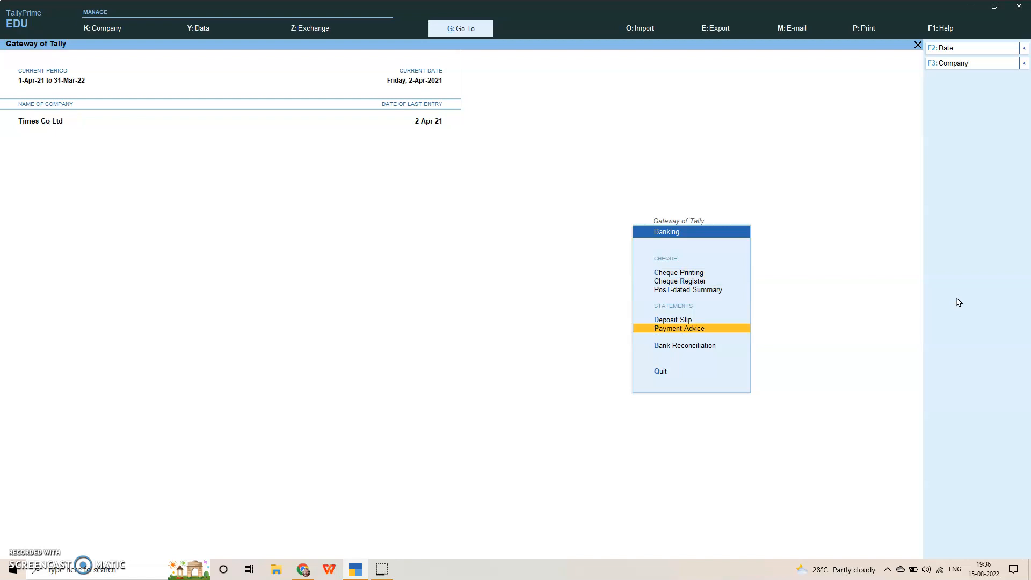
pyautogui.click(679, 329)
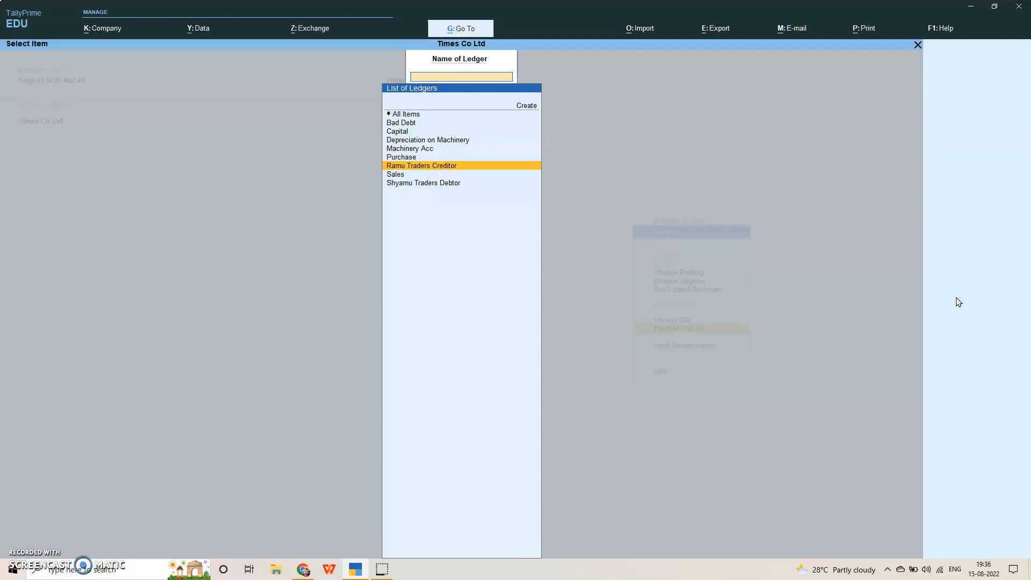
pyautogui.click(461, 76)
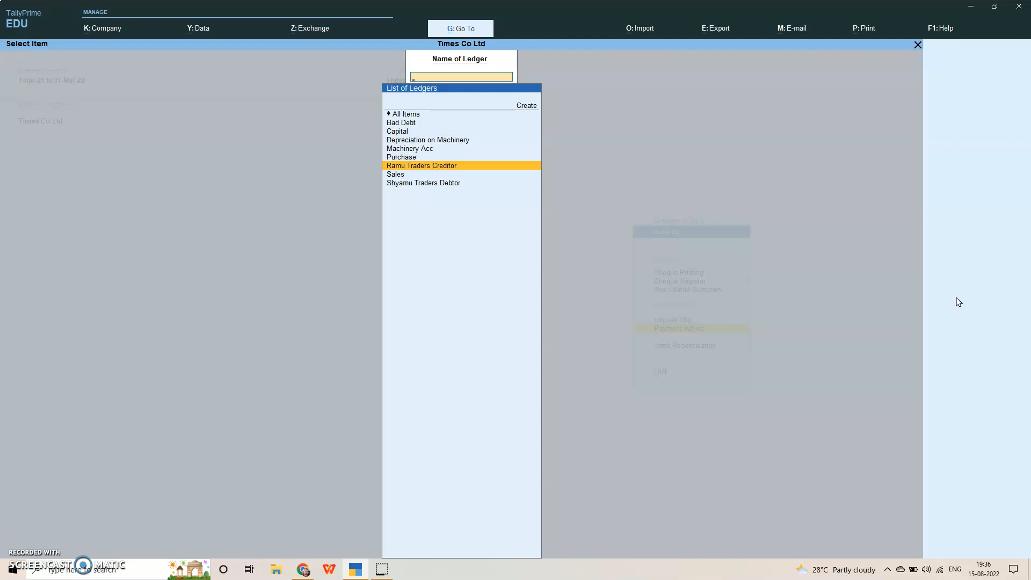
pyautogui.click(421, 166)
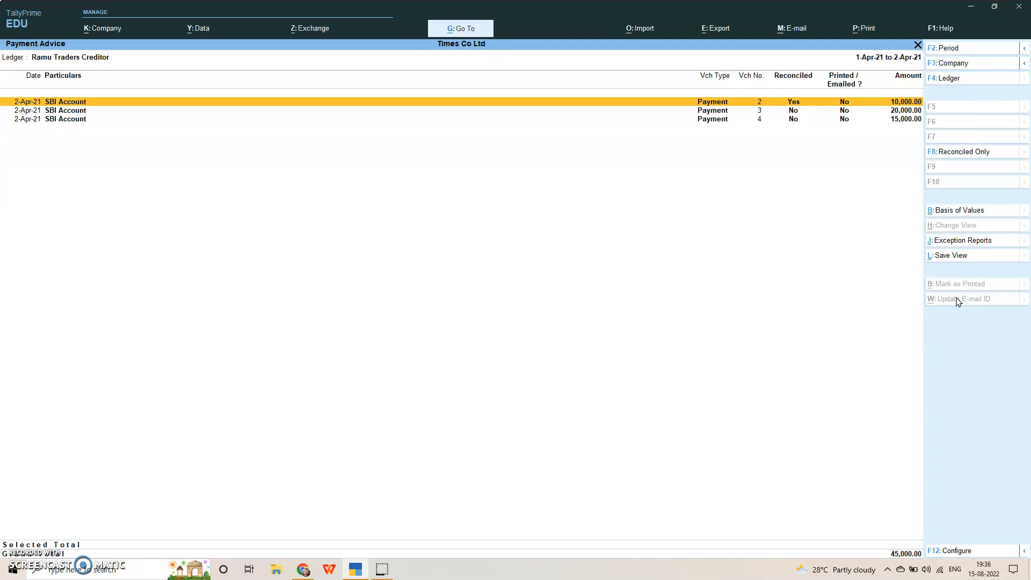
# - Move down to the 15,000.00 payment voucher 4 in the list
pyautogui.press('down')
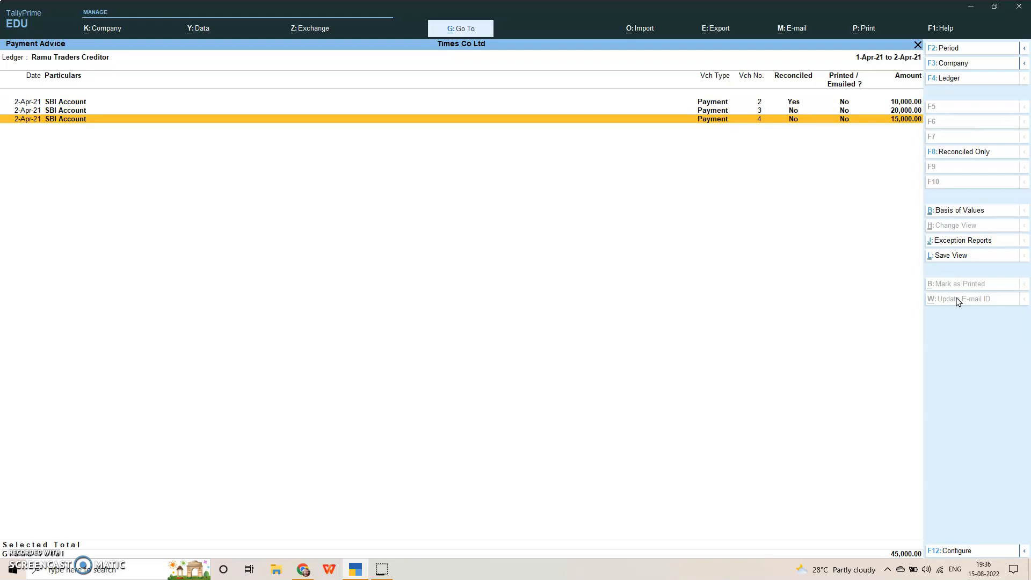
pyautogui.moveTo(985, 309)
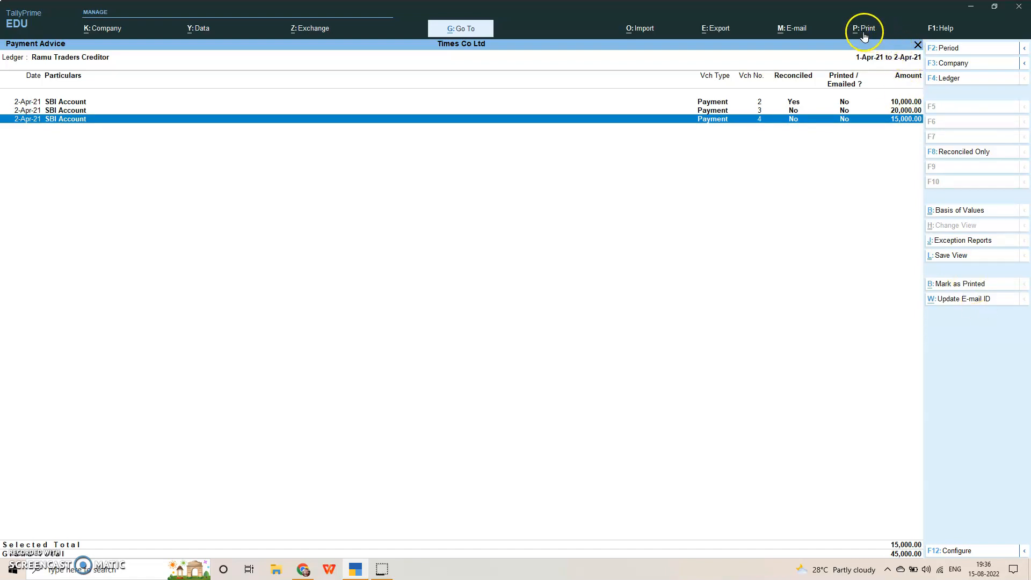
# - Preview the current payment advice to Ramu Traders Creditor for 15,000.00 before printing
pyautogui.click(864, 28)
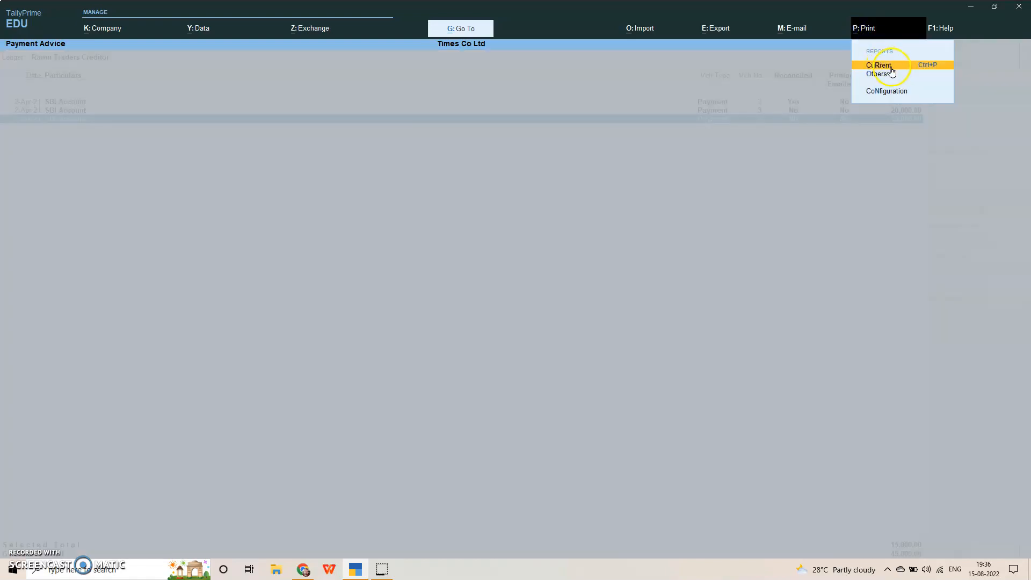
pyautogui.click(880, 65)
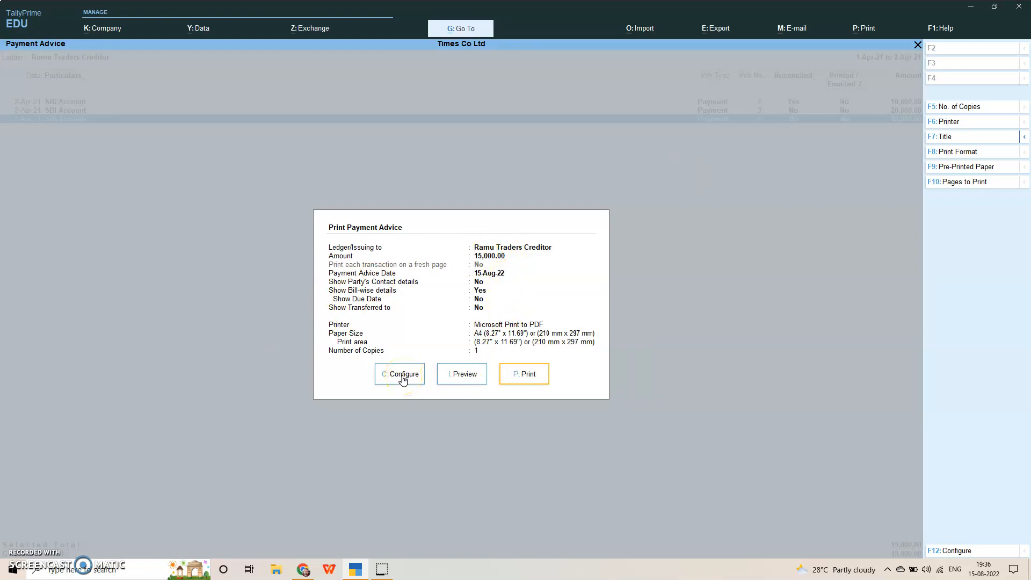
pyautogui.click(461, 374)
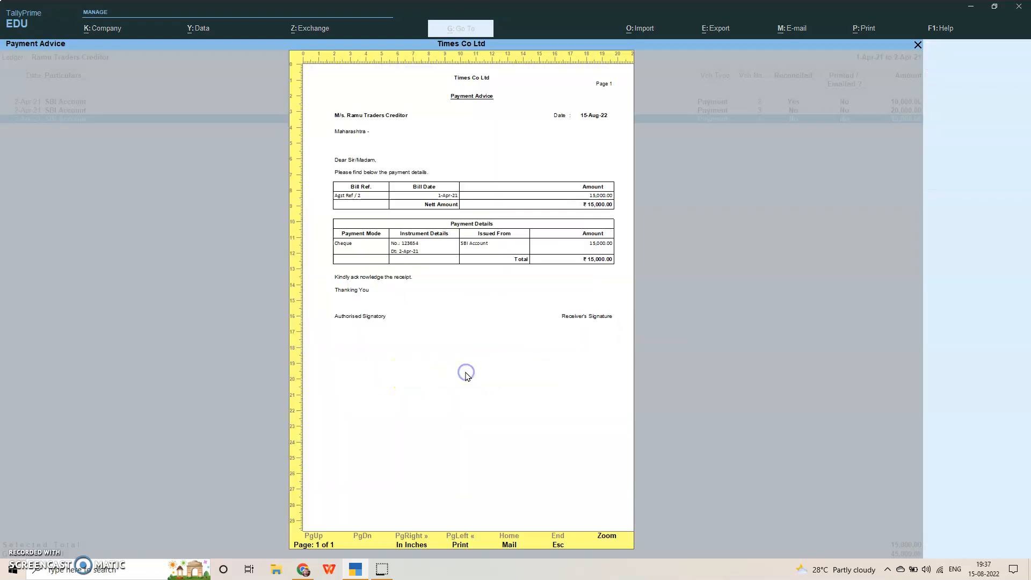
pyautogui.moveTo(485, 137)
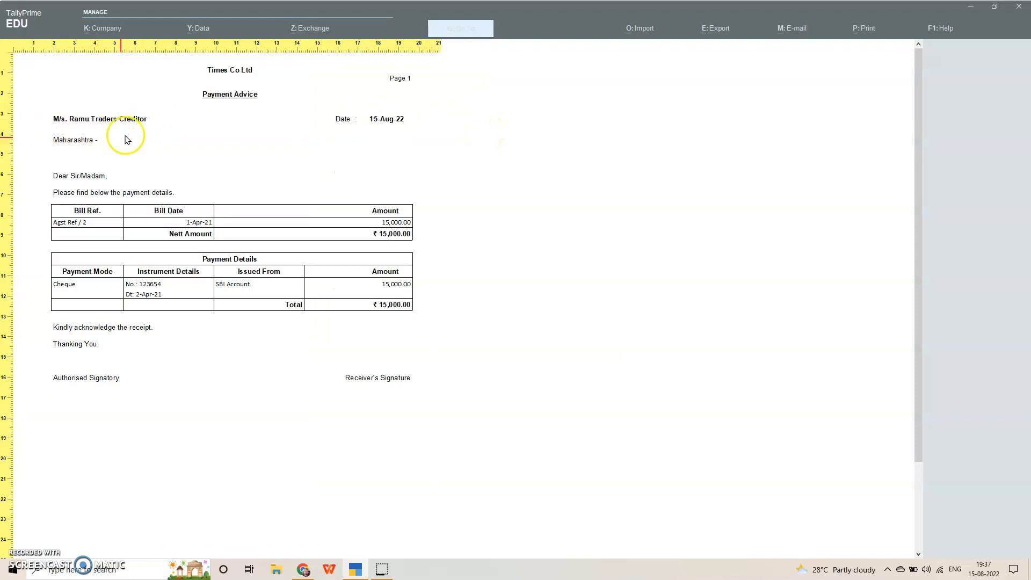
pyautogui.moveTo(94, 154)
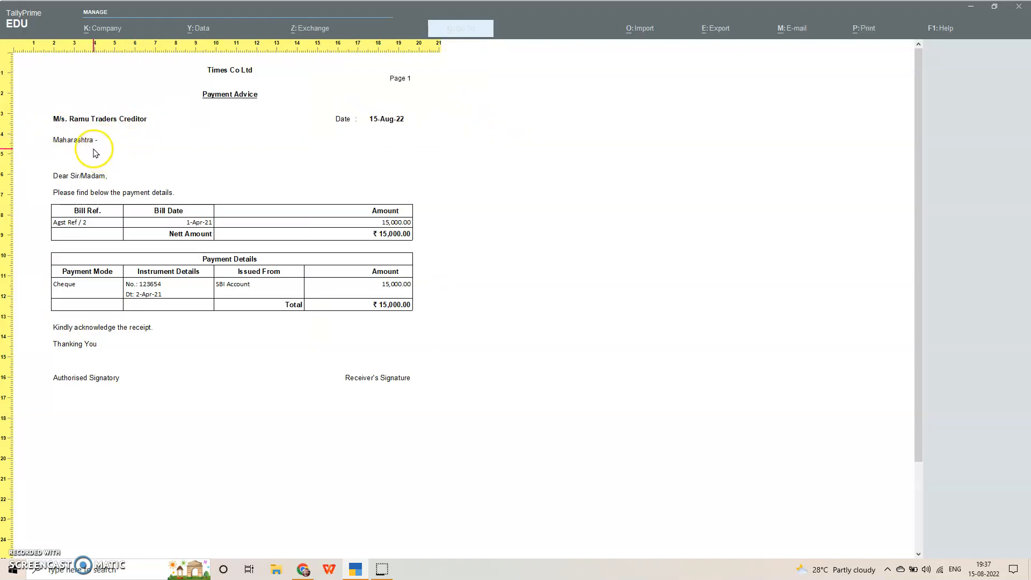
pyautogui.moveTo(135, 201)
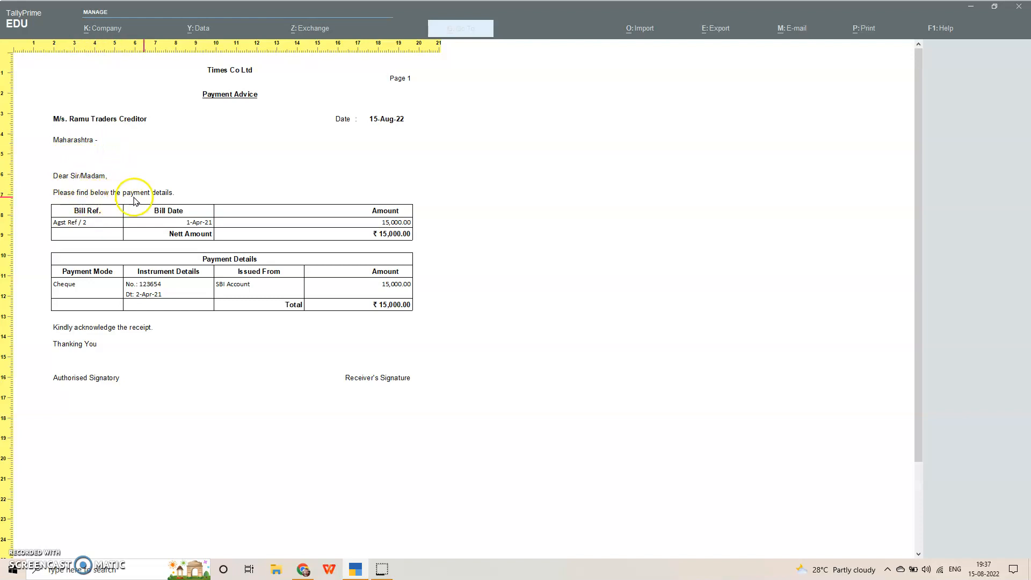
pyautogui.moveTo(93, 224)
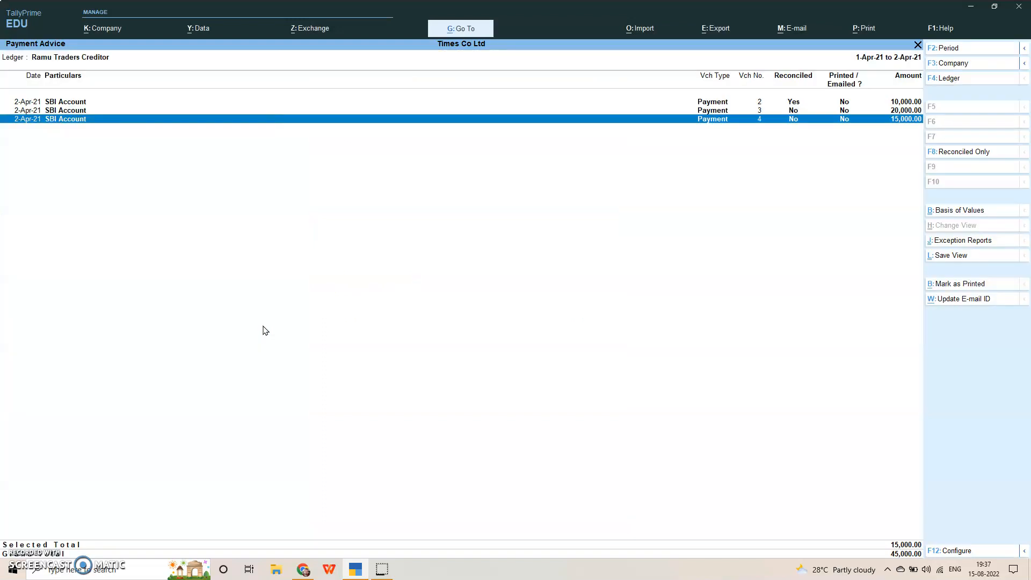
# - Print voucher 4's payment advice to PDF so only vouchers 2 and 3 remain listed
pyautogui.click(864, 28)
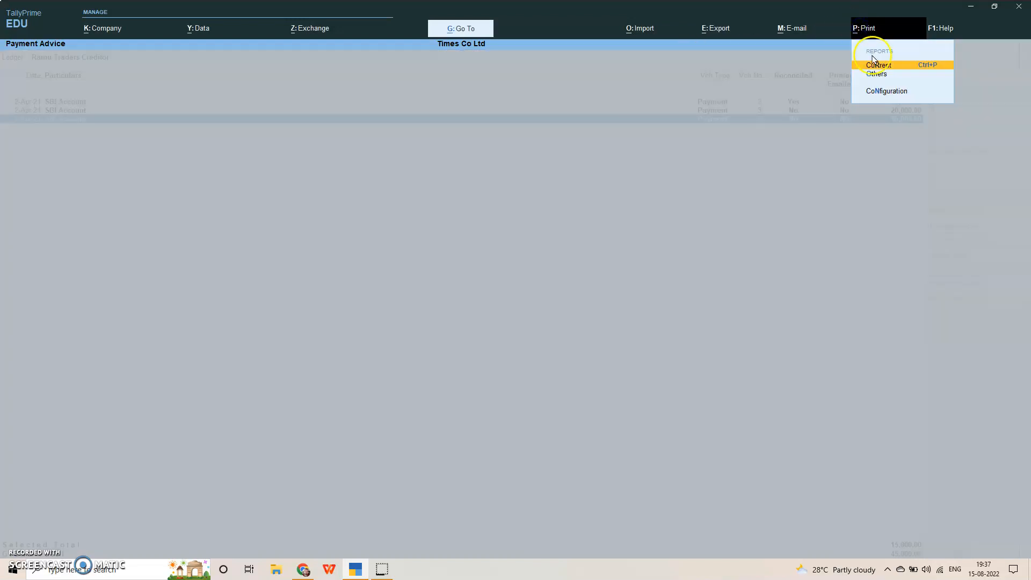
pyautogui.click(879, 65)
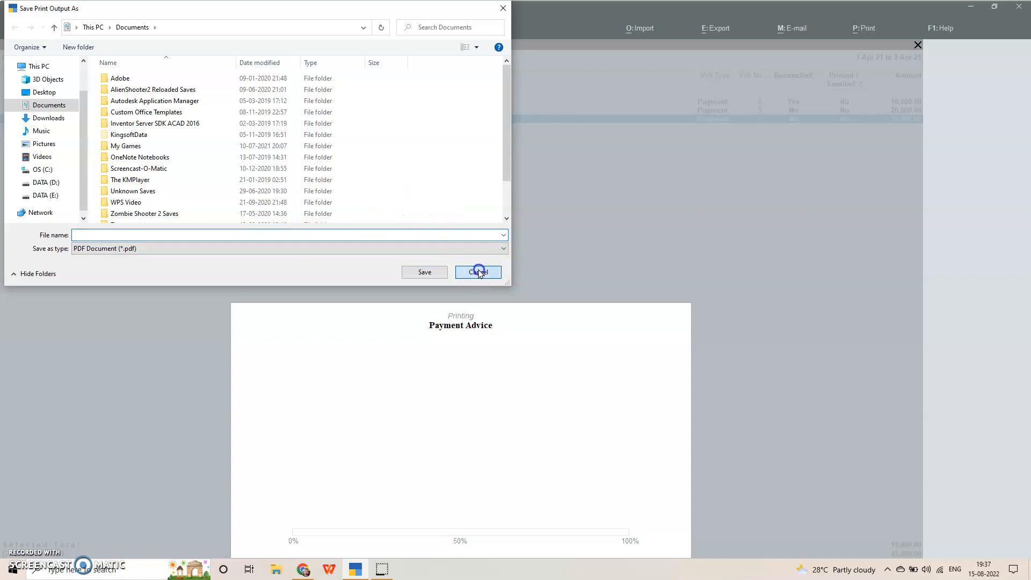
pyautogui.click(477, 272)
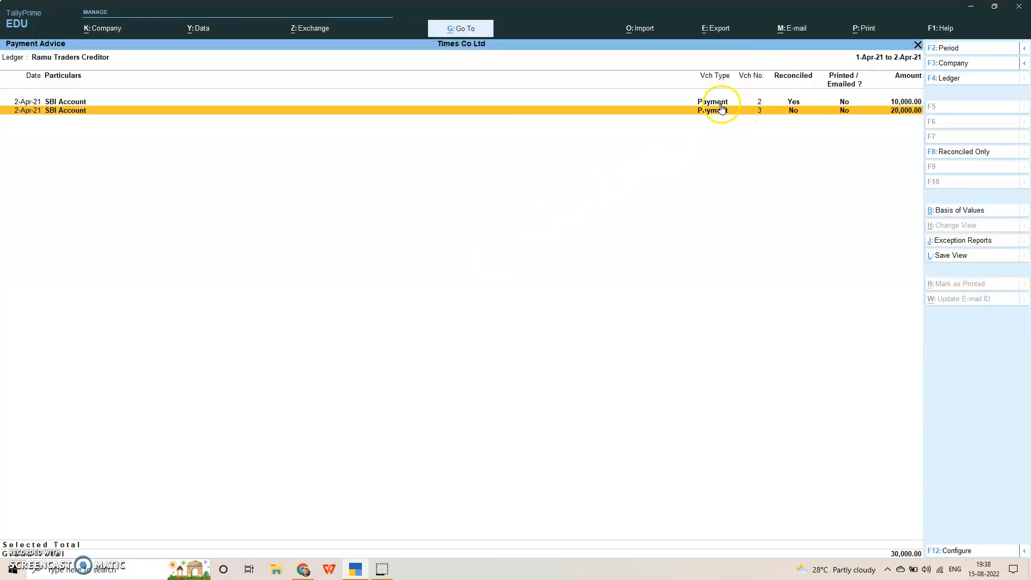
pyautogui.moveTo(759, 169)
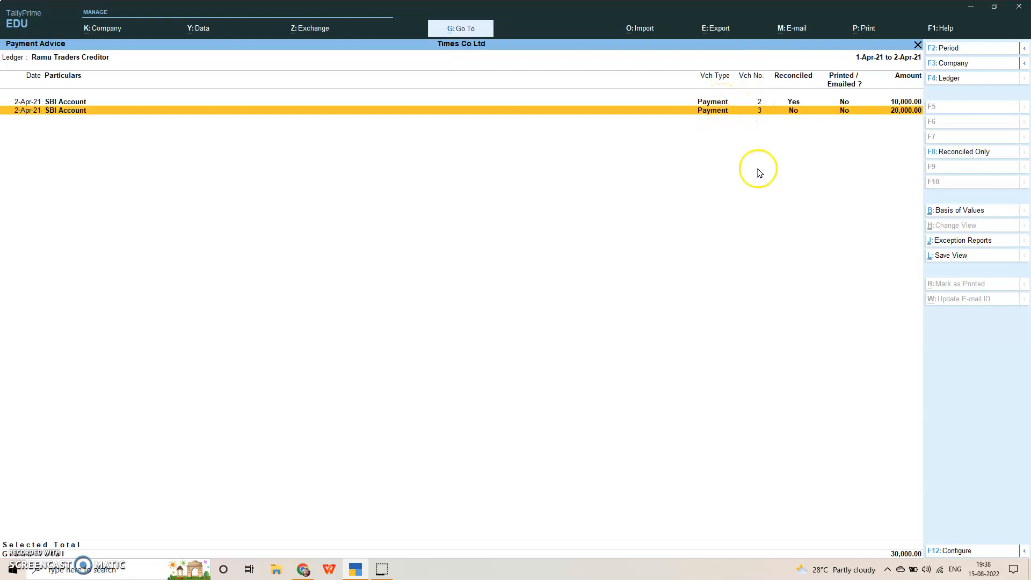
pyautogui.moveTo(757, 171)
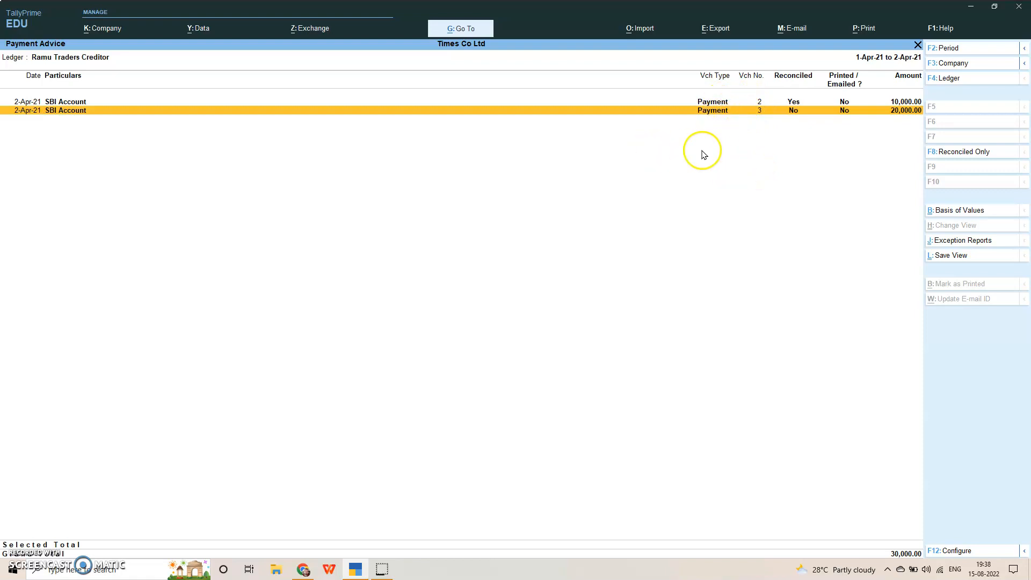
pyautogui.moveTo(848, 189)
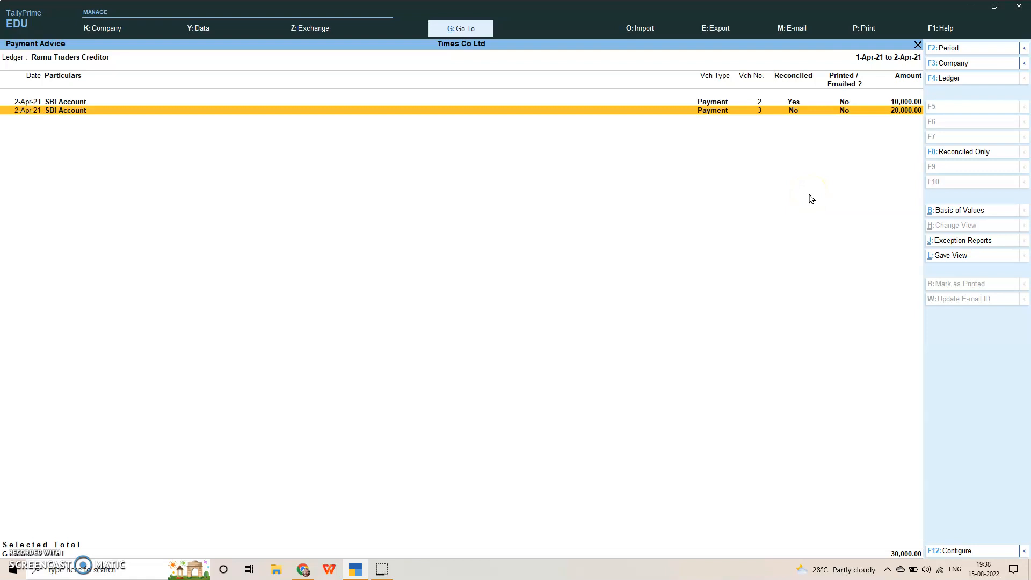
pyautogui.moveTo(812, 199)
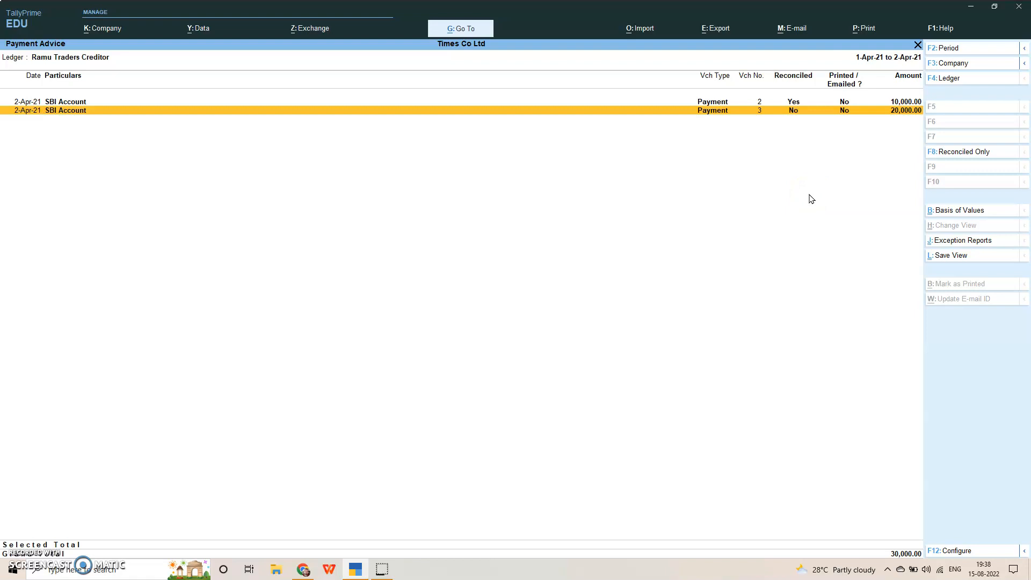